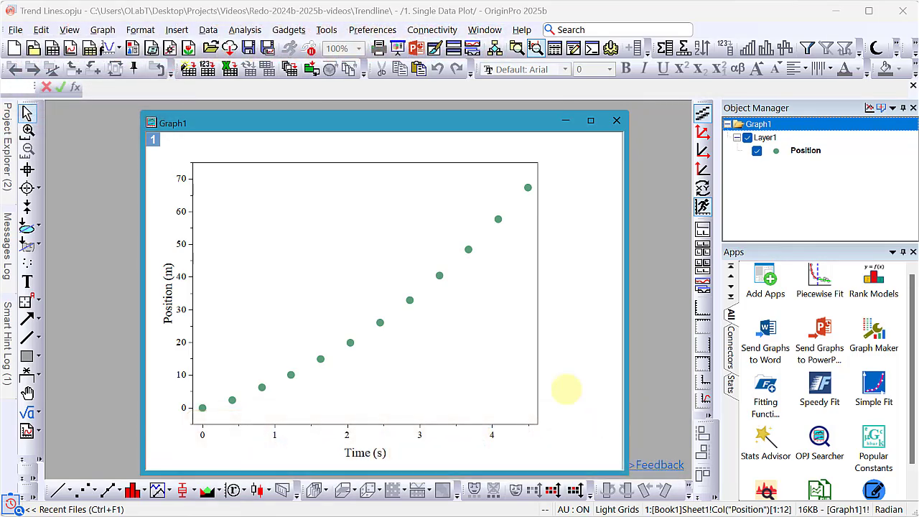
{"action": "mouse_move", "coordinate": [409, 300]}
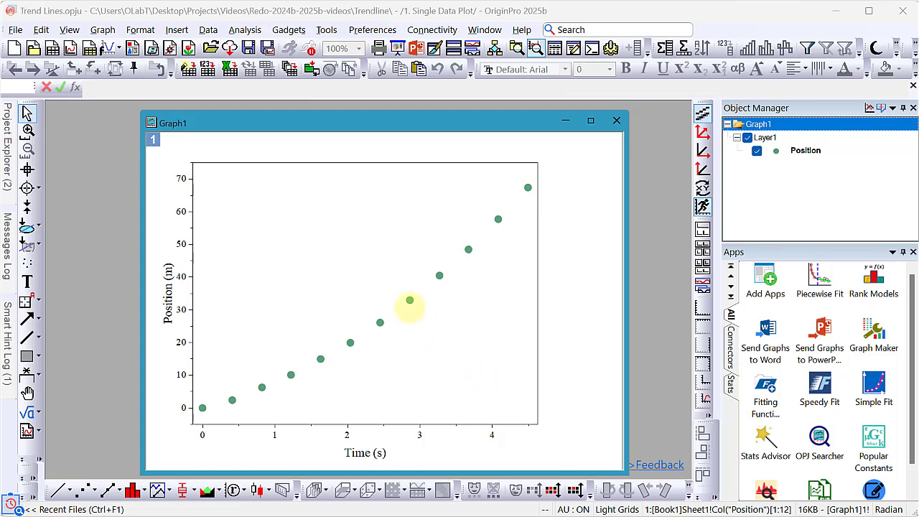
- Add a linear trend line to the Position scatter points, giving y = -6.33305 + 14.96387x
{"action": "left_click", "coordinate": [409, 302]}
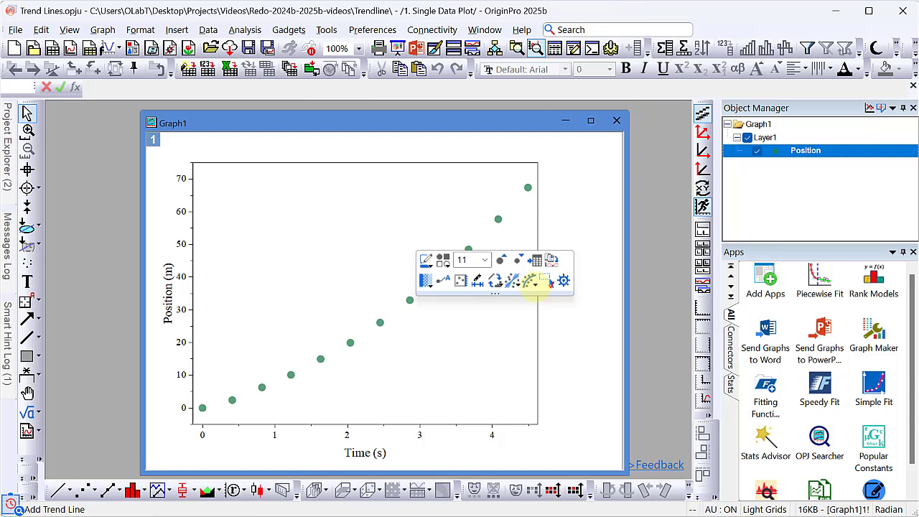
{"action": "mouse_move", "coordinate": [529, 280]}
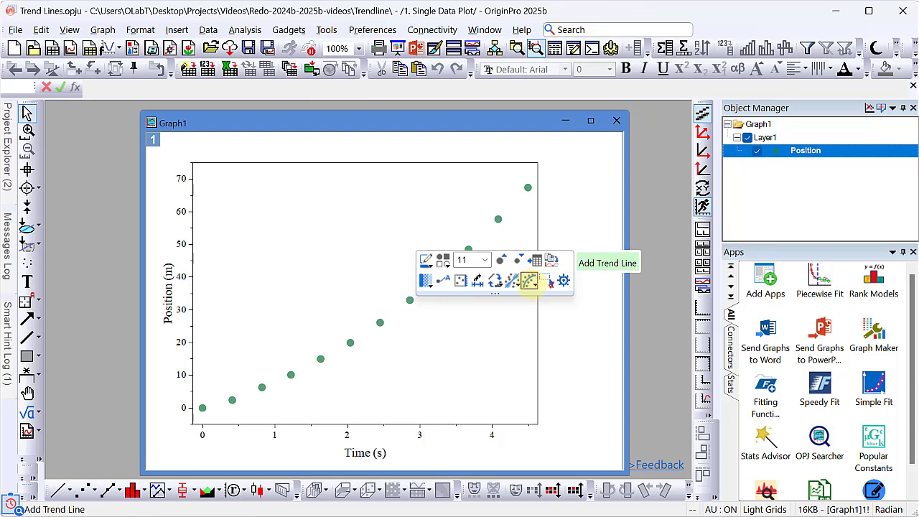
{"action": "left_click", "coordinate": [543, 280]}
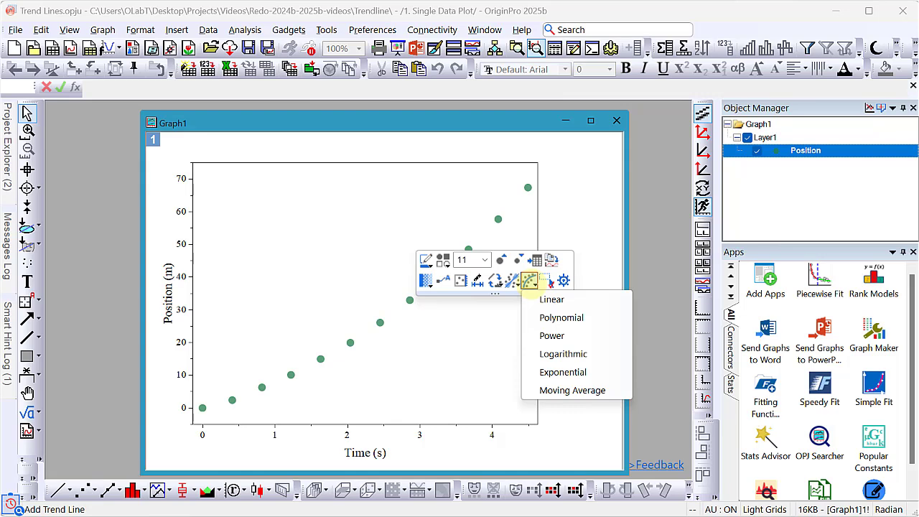
{"action": "mouse_move", "coordinate": [551, 300]}
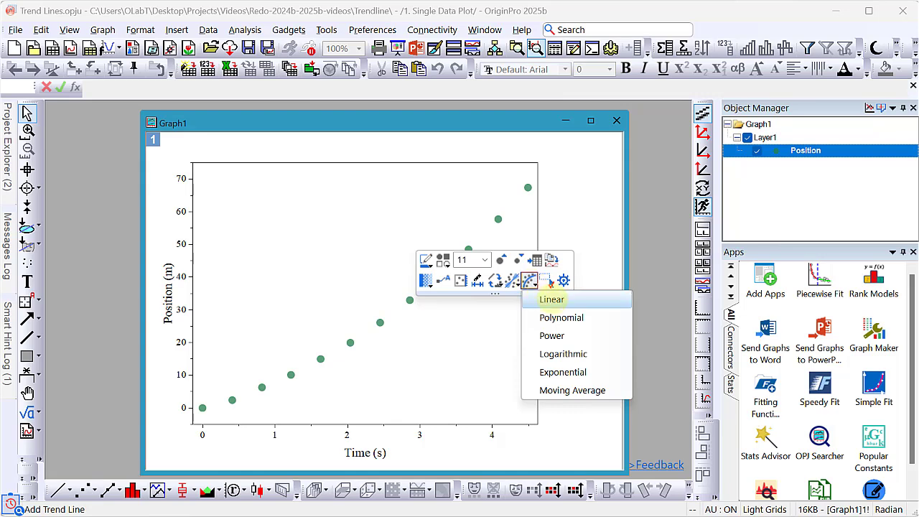
{"action": "left_click", "coordinate": [551, 299]}
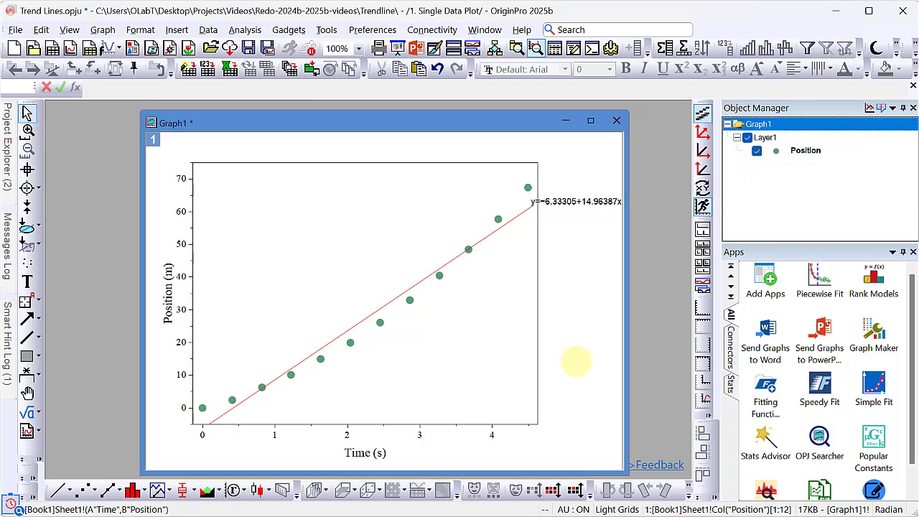
{"action": "mouse_move", "coordinate": [473, 296]}
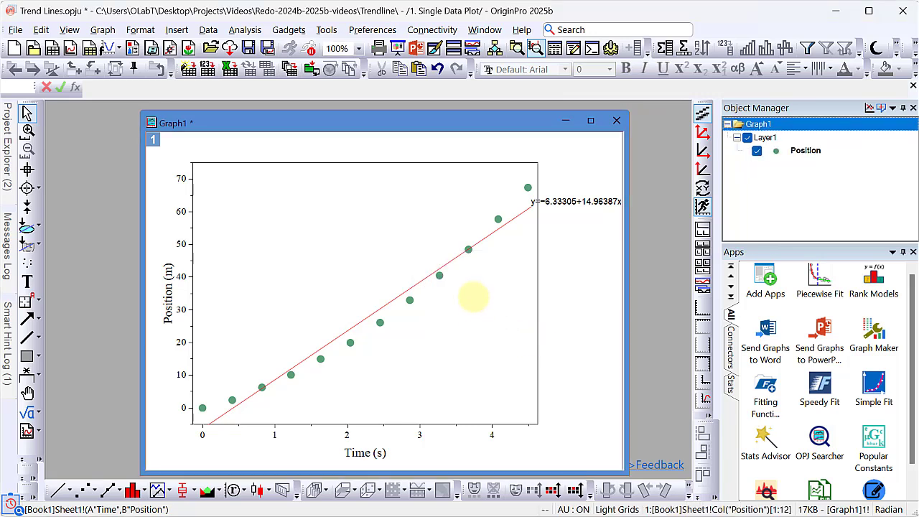
- Change the trend line to a polynomial fit and raise its thickness to 1.5
{"action": "left_click", "coordinate": [444, 258]}
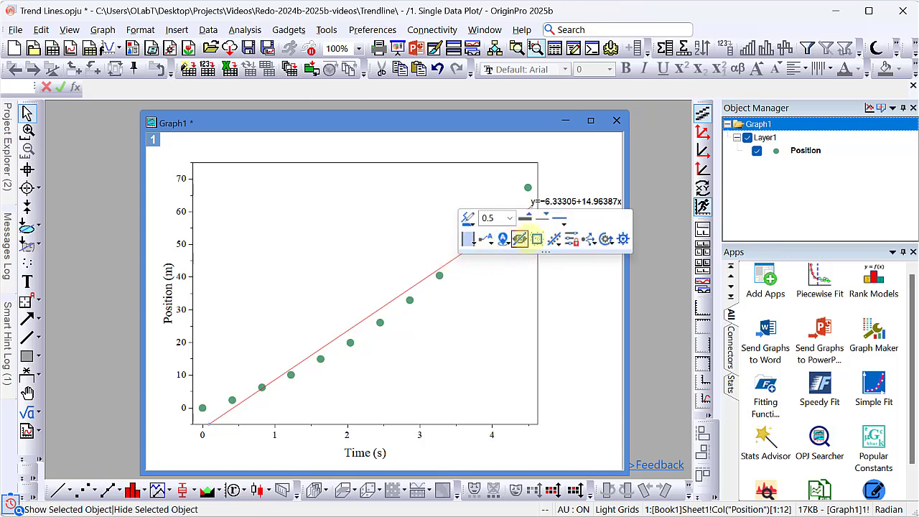
{"action": "left_click", "coordinate": [554, 238]}
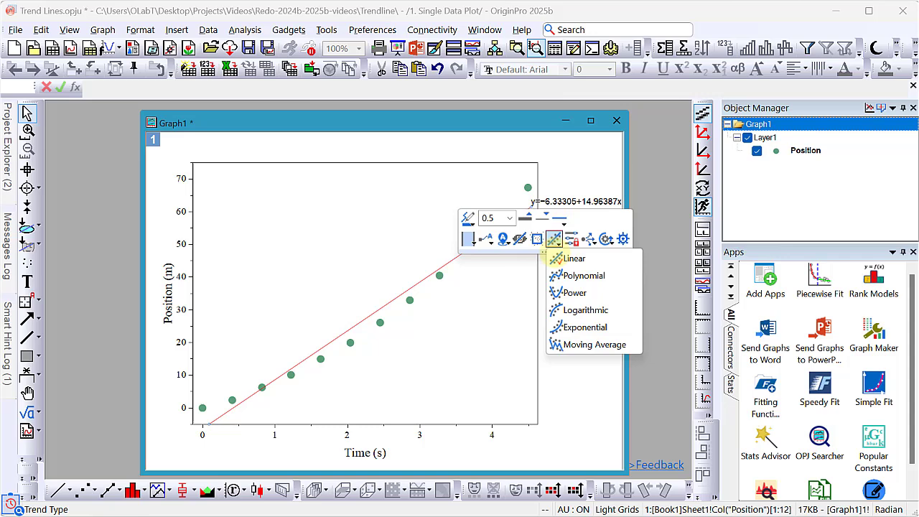
{"action": "left_click", "coordinate": [583, 275]}
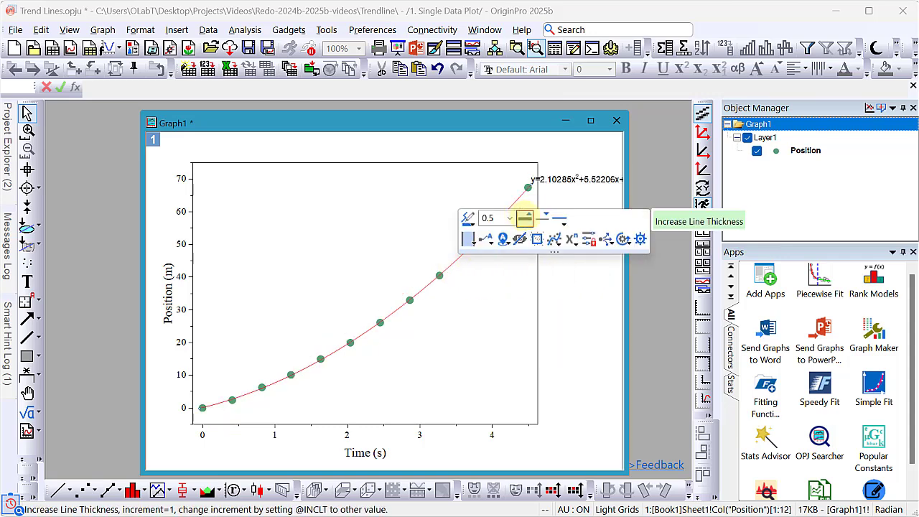
{"action": "left_click", "coordinate": [525, 218]}
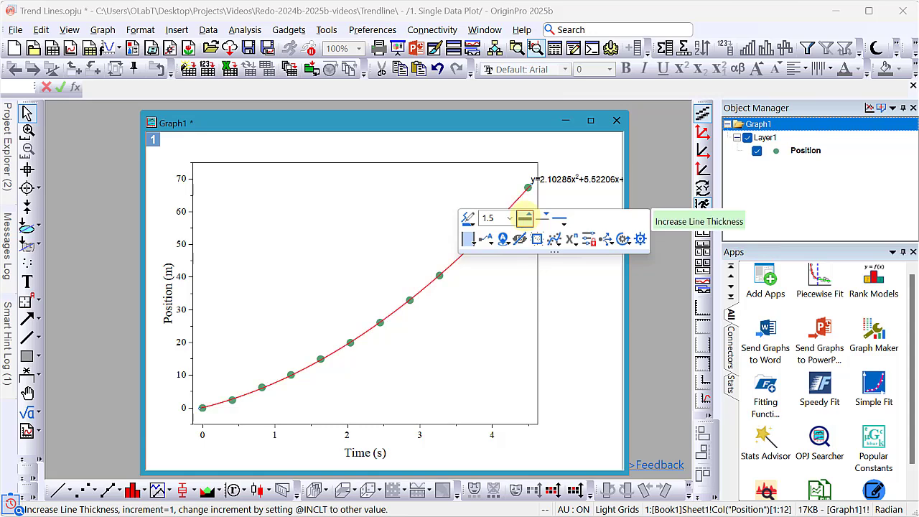
{"action": "left_click", "coordinate": [503, 239]}
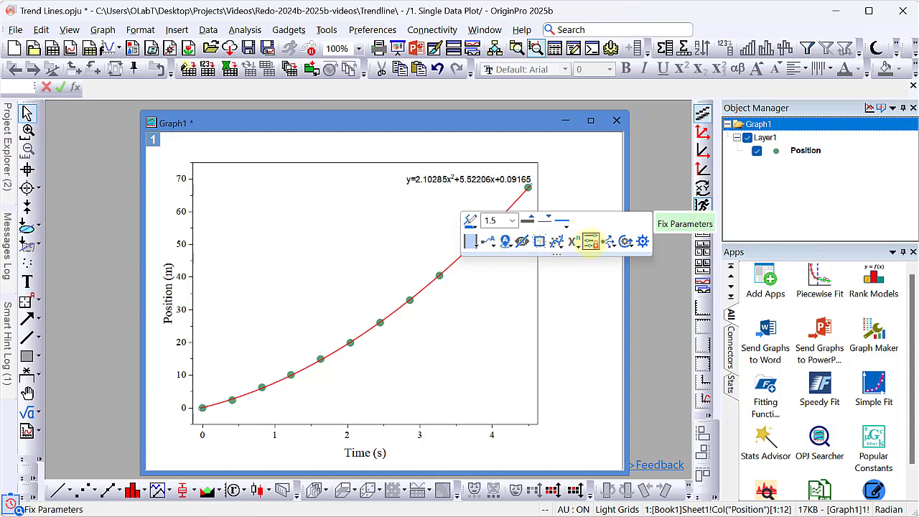
- Fix the polynomial fit's intercept at its fitted value via Fix Parameters
{"action": "left_click", "coordinate": [591, 240]}
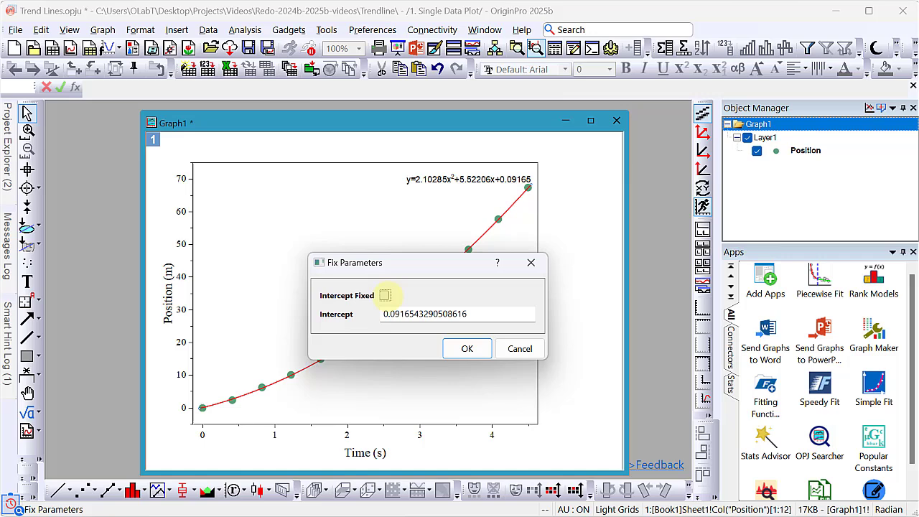
{"action": "left_click", "coordinate": [466, 348]}
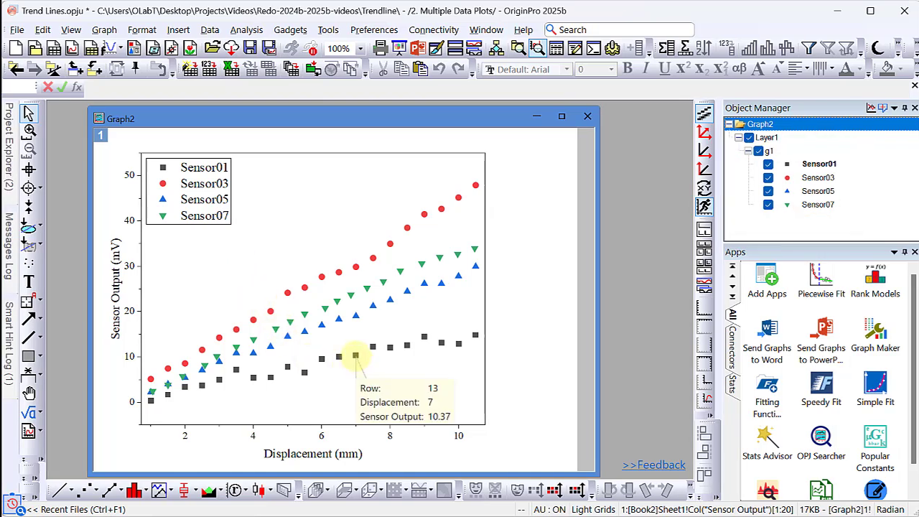
- Select the Sensor01 data points in the sensor graph
{"action": "left_click", "coordinate": [356, 357]}
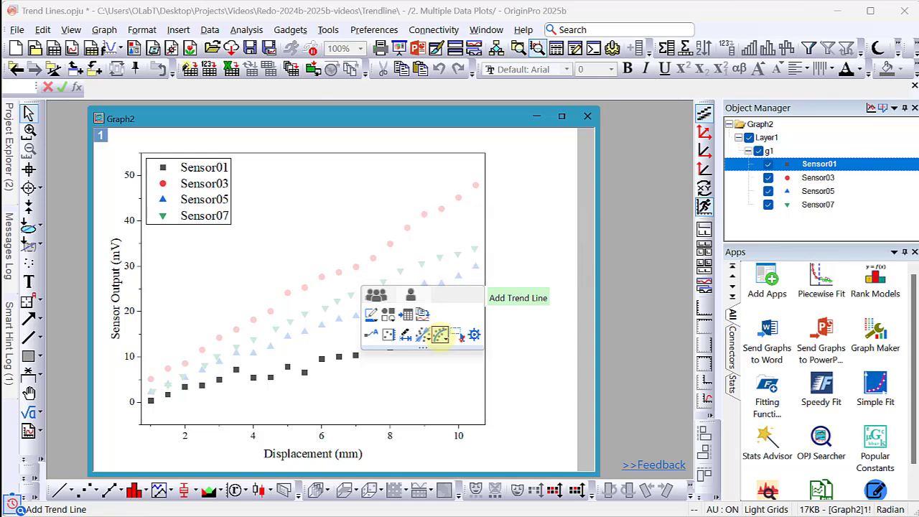
{"action": "mouse_move", "coordinate": [457, 335]}
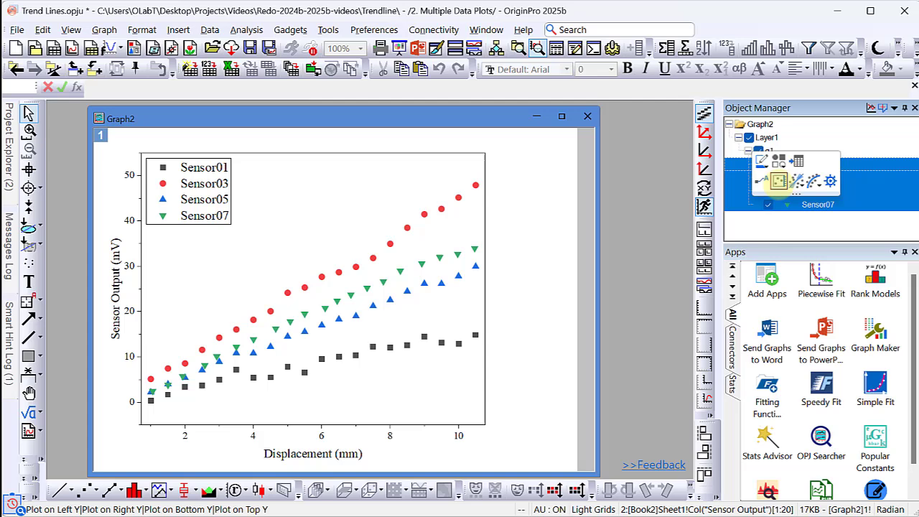
- Apply a linear trend line with equation to all four sensor plots
{"action": "left_click", "coordinate": [813, 180]}
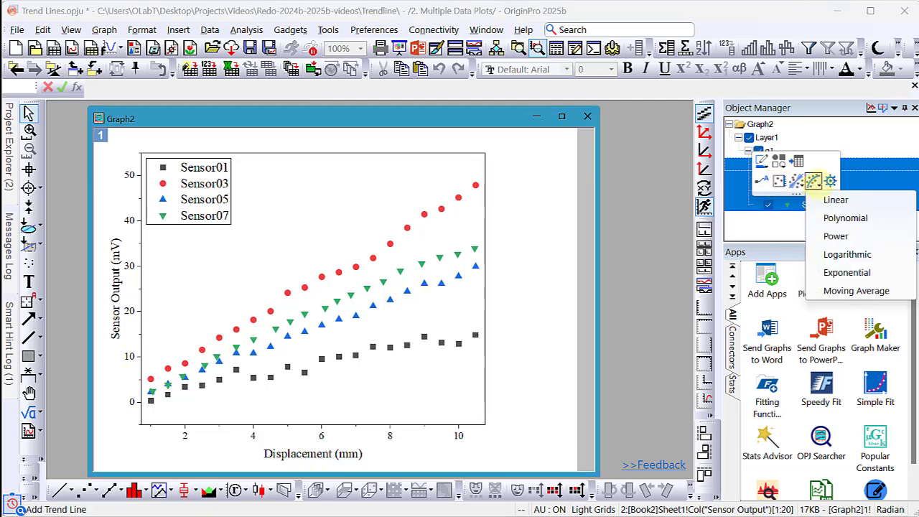
{"action": "left_click", "coordinate": [835, 199]}
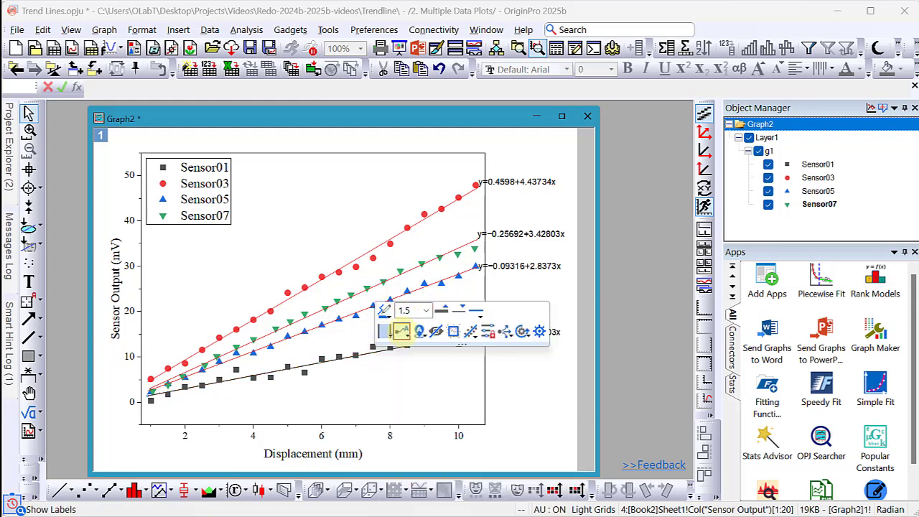
{"action": "left_click", "coordinate": [397, 345]}
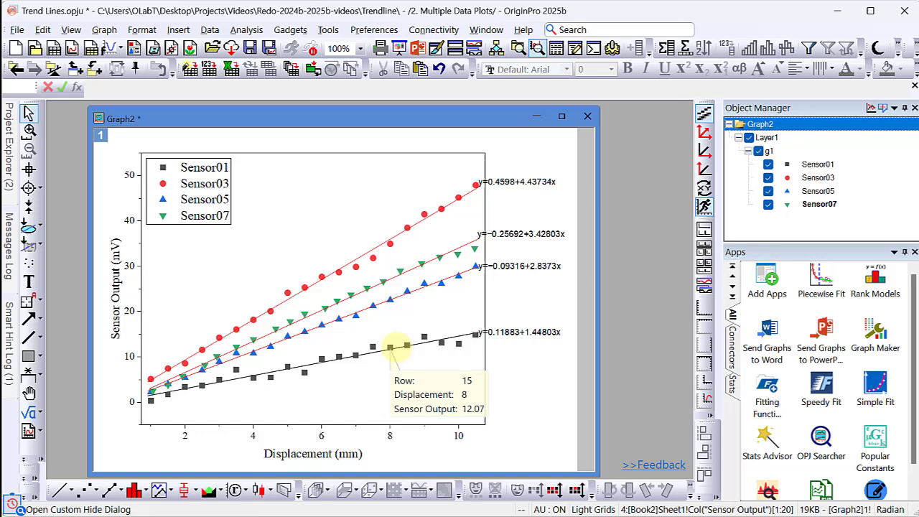
{"action": "mouse_move", "coordinate": [423, 338]}
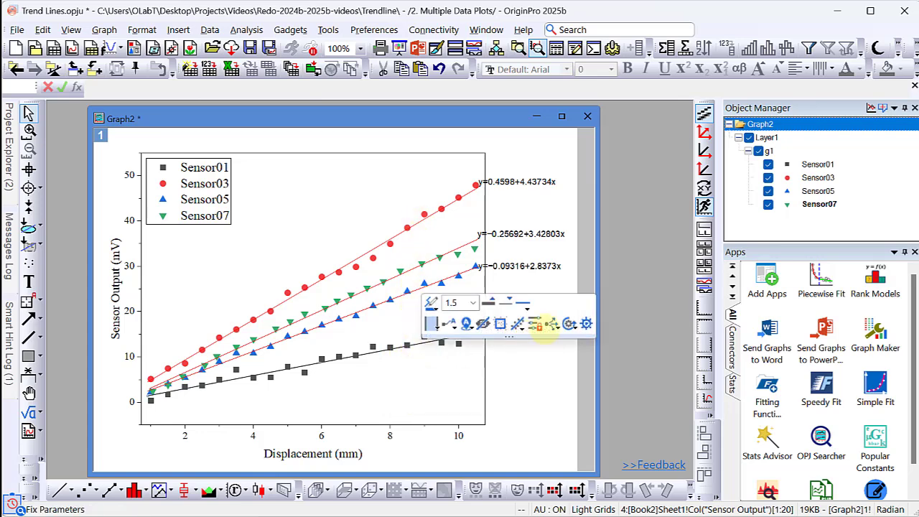
{"action": "mouse_move", "coordinate": [552, 324]}
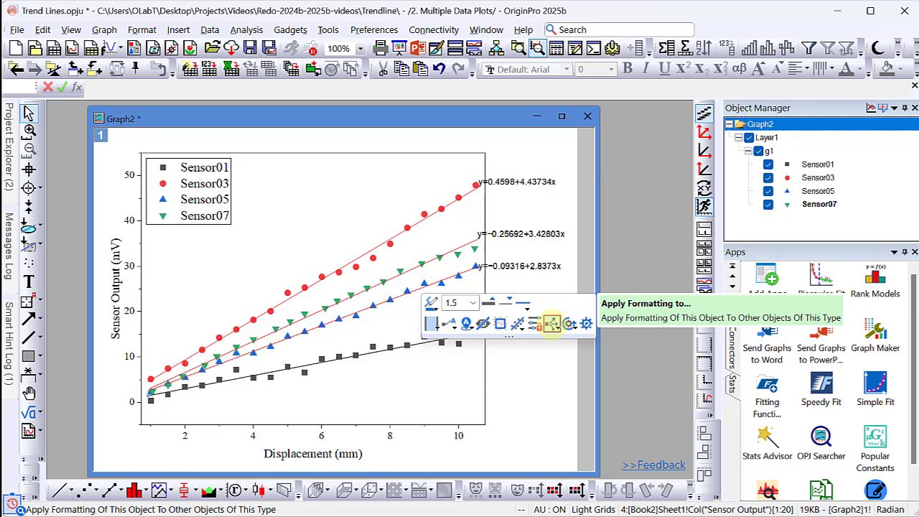
- Apply the trend line formatting to this window so each line matches its sensor's color
{"action": "left_click", "coordinate": [551, 324]}
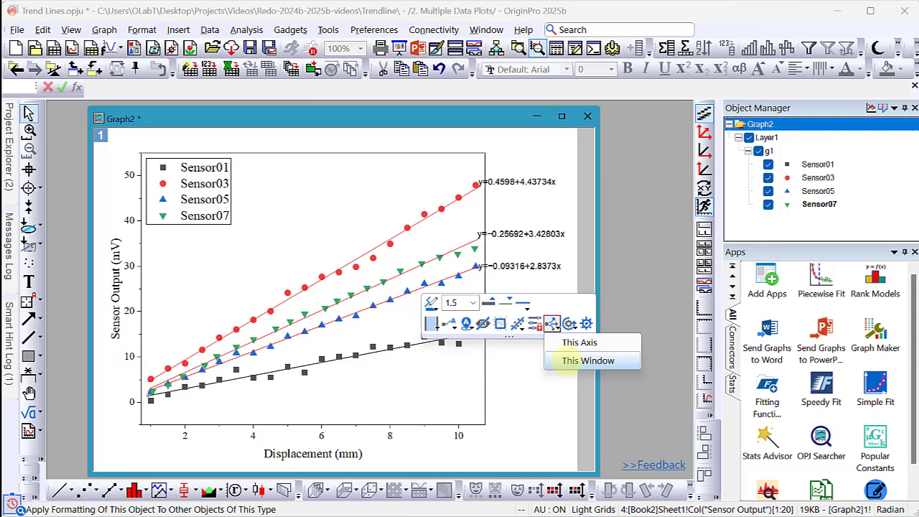
{"action": "left_click", "coordinate": [588, 361]}
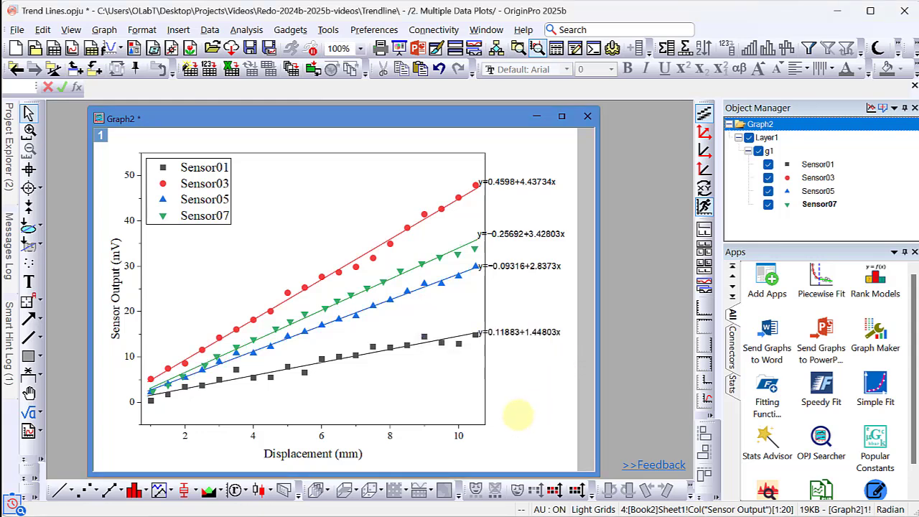
{"action": "mouse_move", "coordinate": [537, 402]}
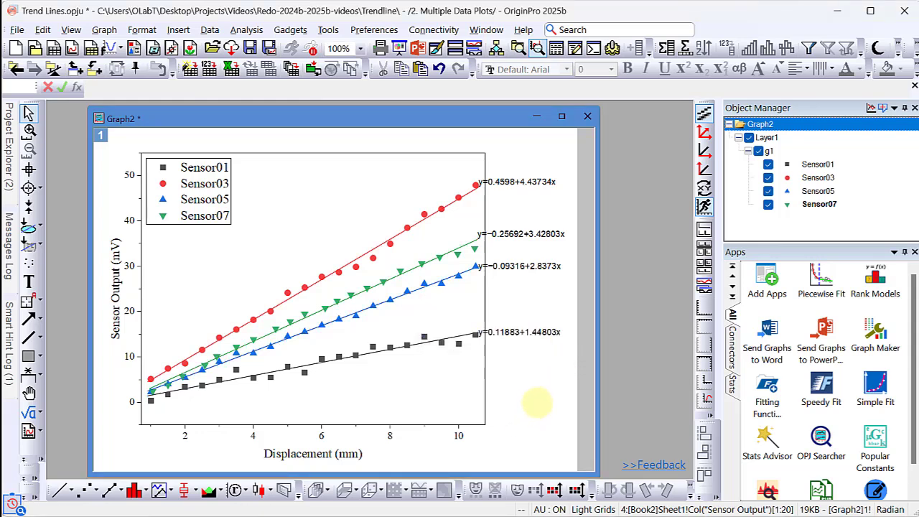